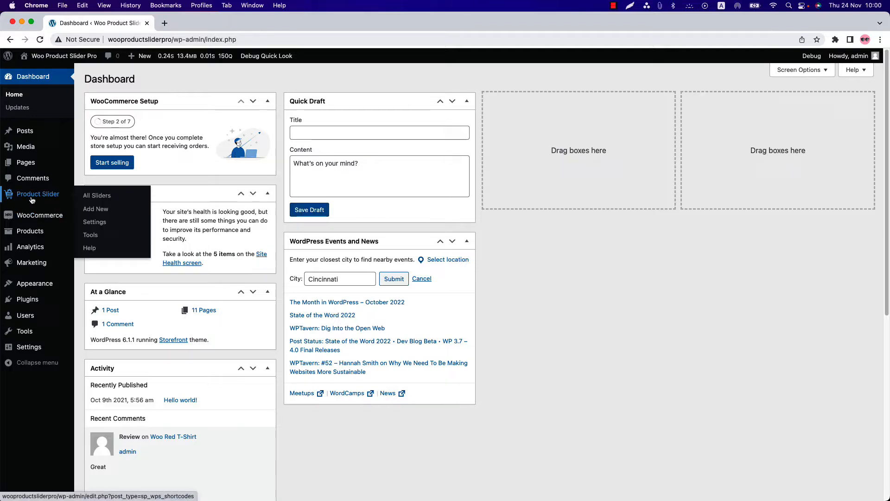
mouse_move(44, 198)
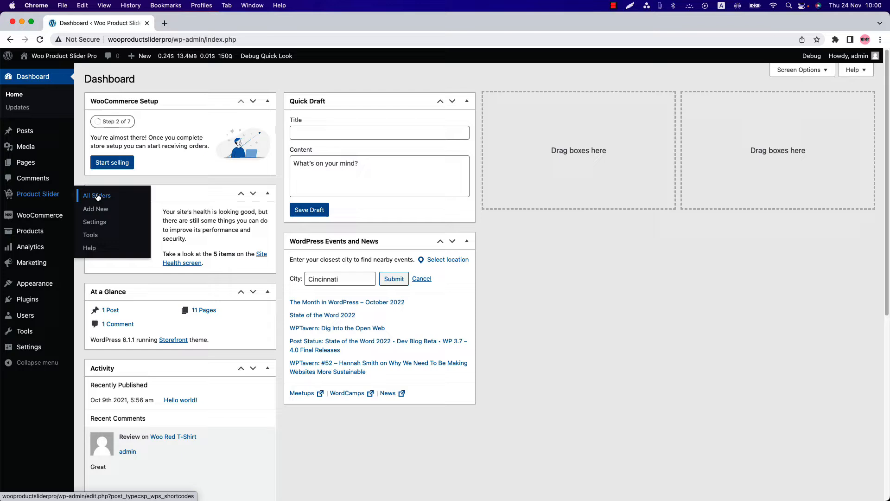
- Start a new product slider from the Product Slider menu (draft id 364)
click(95, 208)
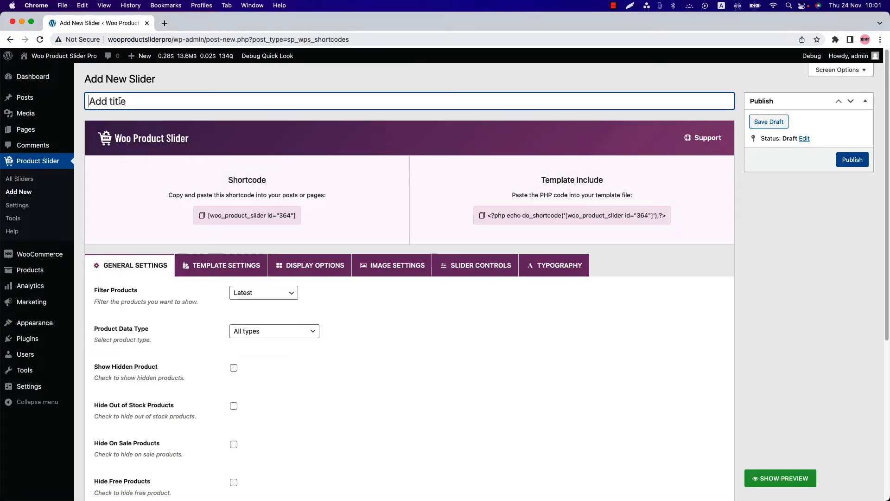
- Title the new draft slider "Up-Sells" in the Add title field
text(Up-Sells)
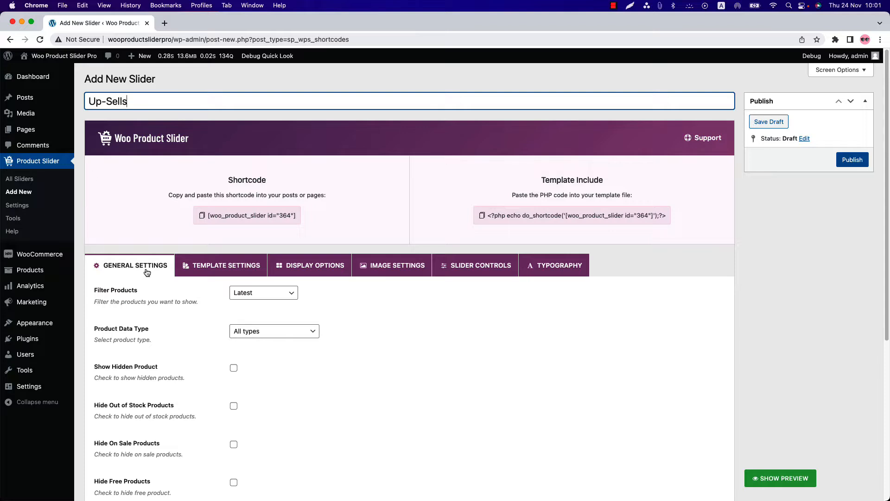
mouse_move(559, 265)
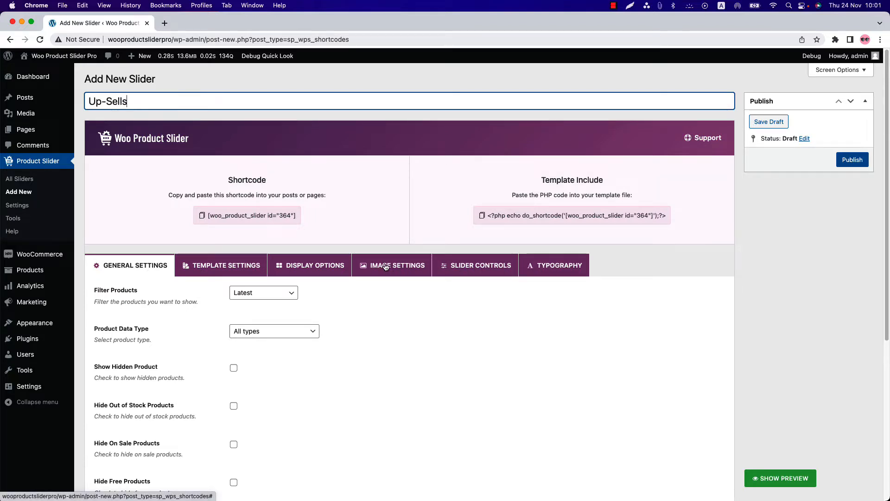
mouse_move(225, 265)
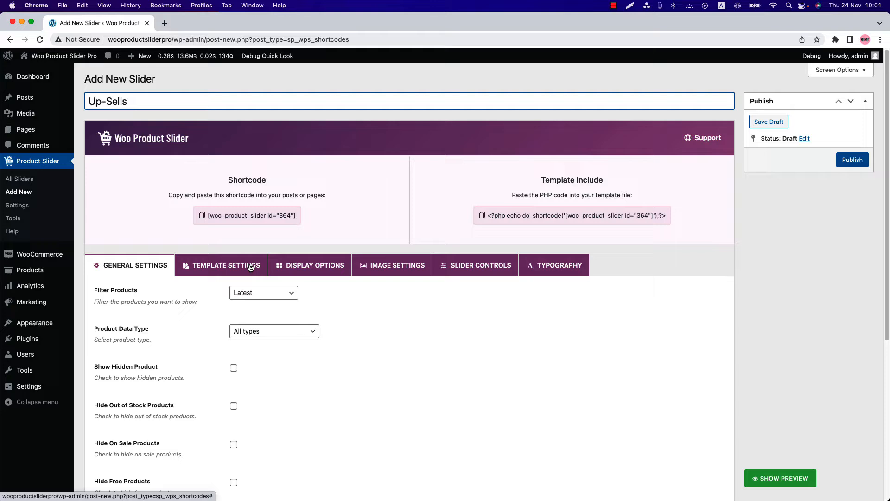
click(767, 121)
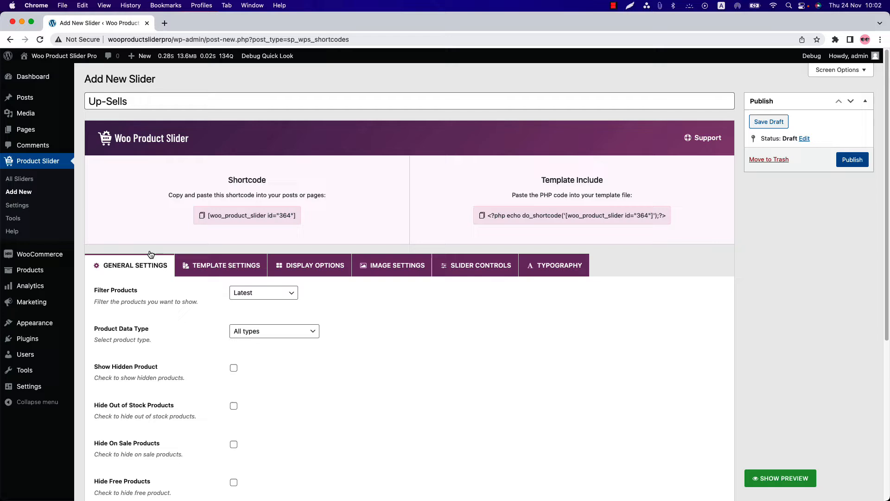
mouse_move(113, 294)
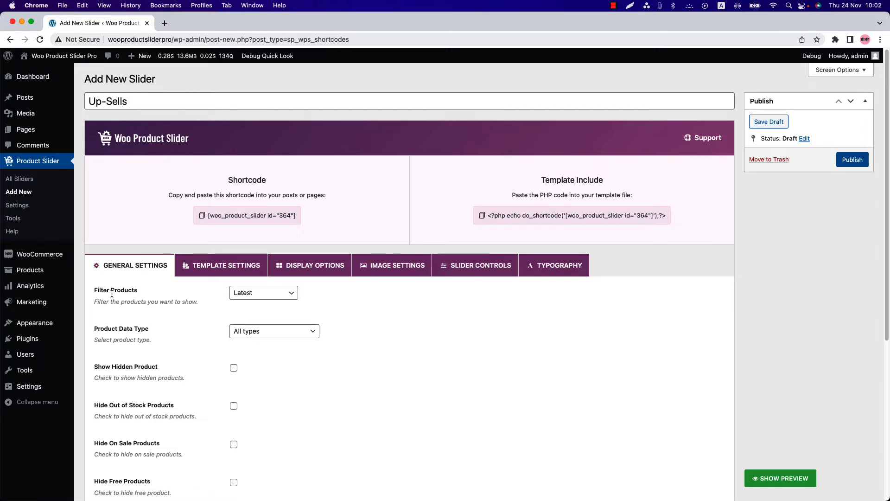
mouse_move(241, 304)
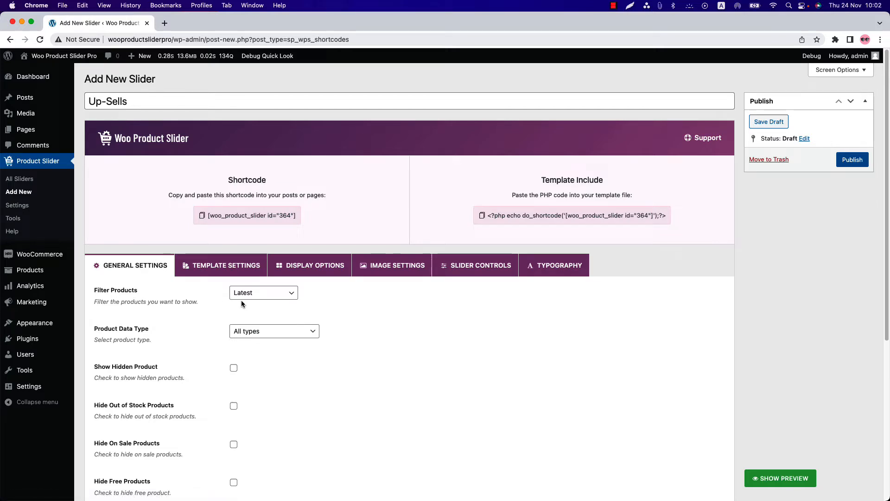
- Set the Up-Sells slider's Filter Products option to Upsells
click(262, 292)
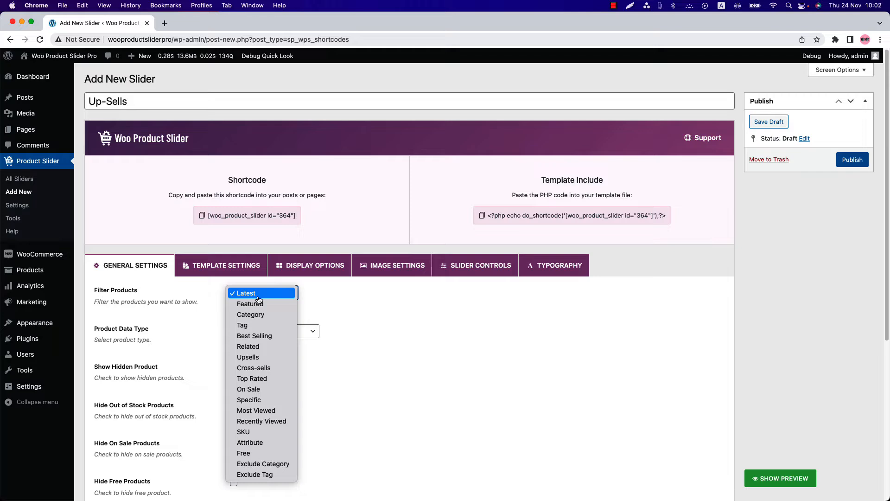
mouse_move(254, 356)
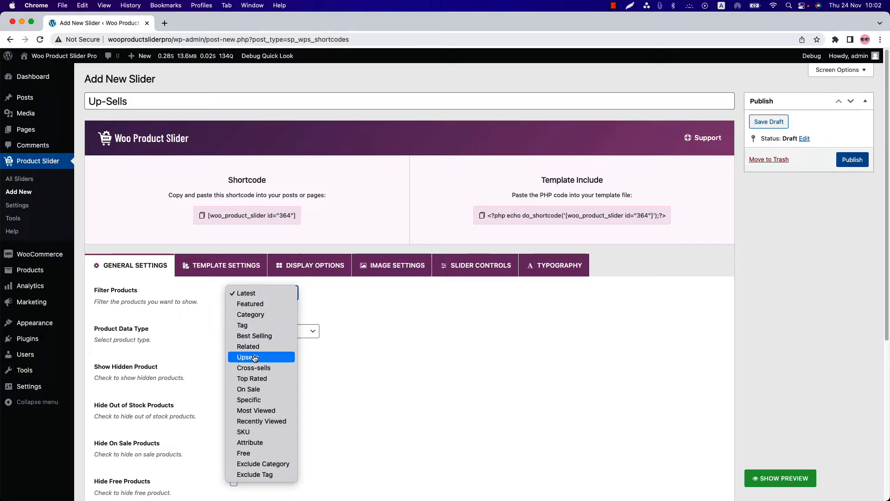
click(245, 357)
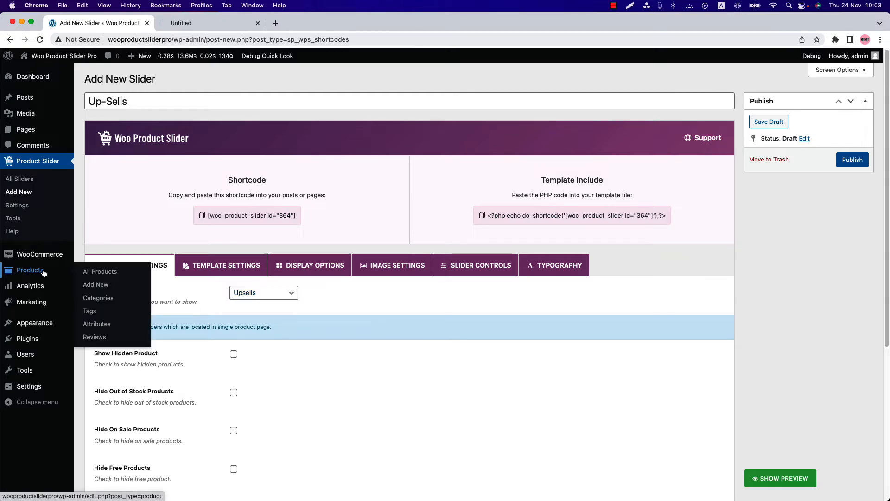
- Edit the Ninja T-Shirt product and show its Linked Products section
click(101, 271)
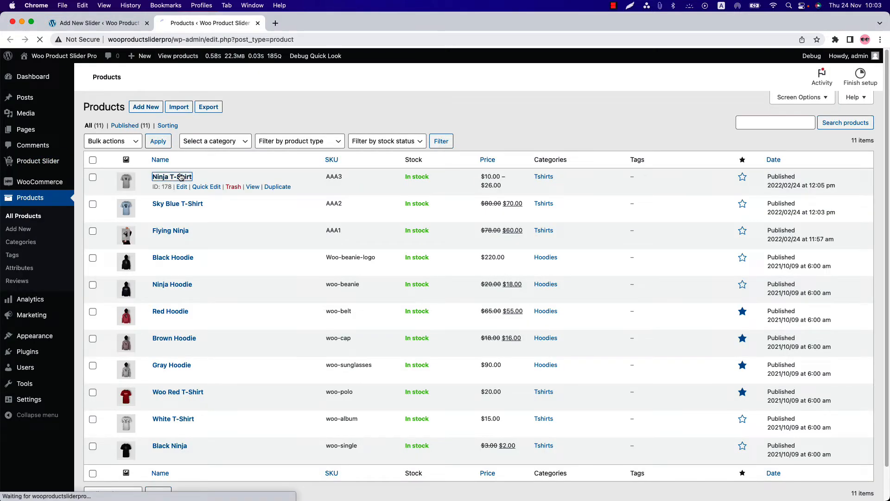
click(171, 176)
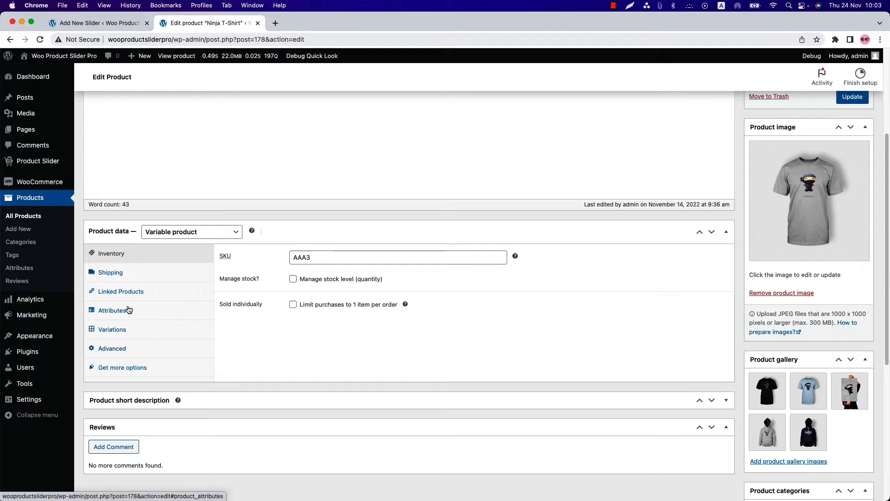
click(120, 291)
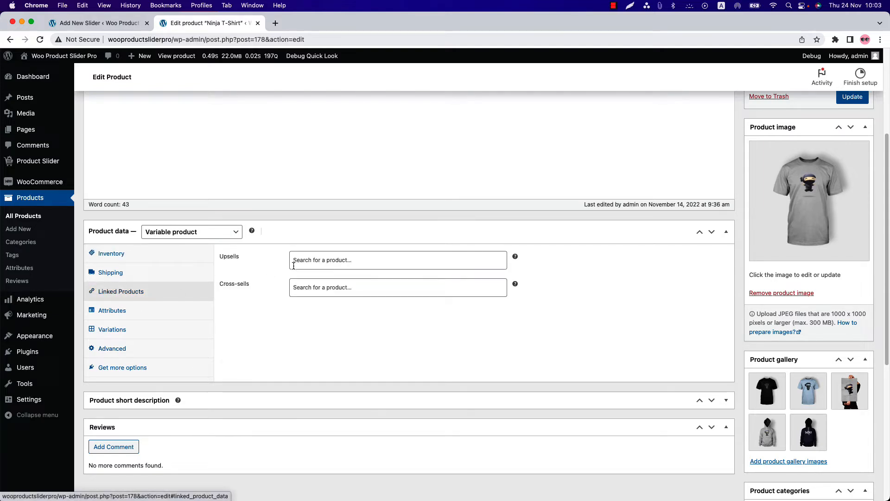
mouse_move(326, 286)
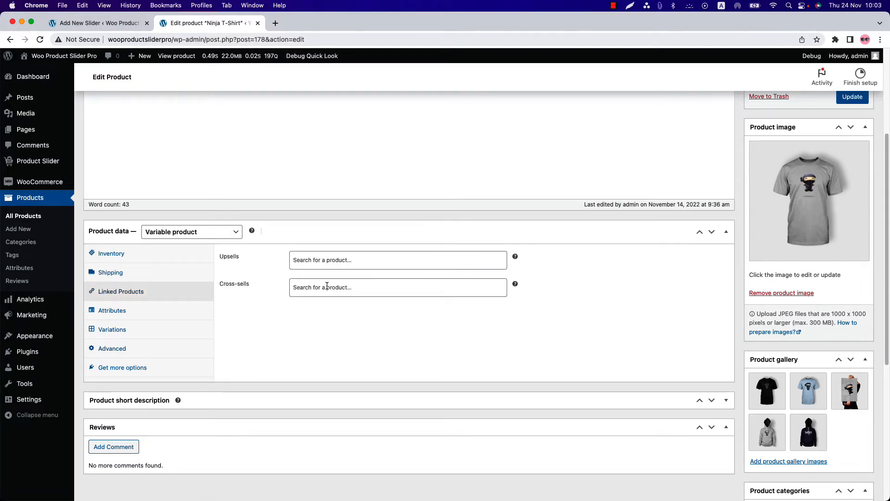
- Add ninja products such as Black Ninja and Flying Ninja as its upsells
click(397, 260)
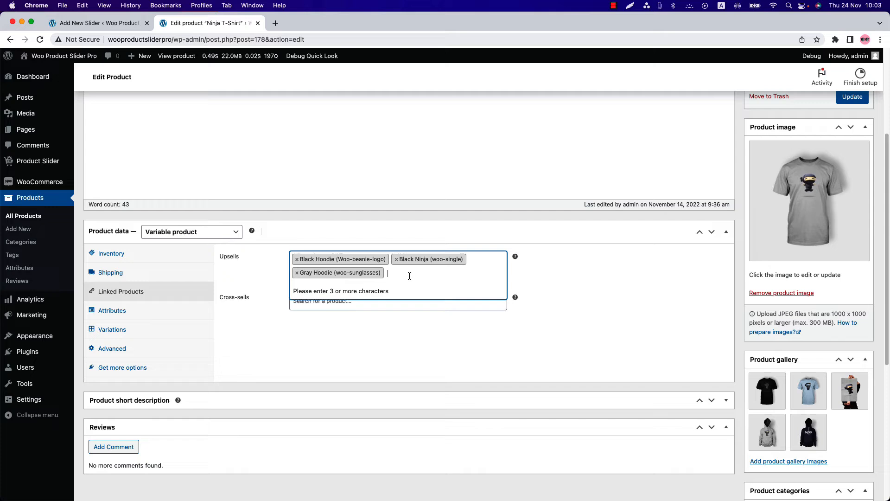
text(nina)
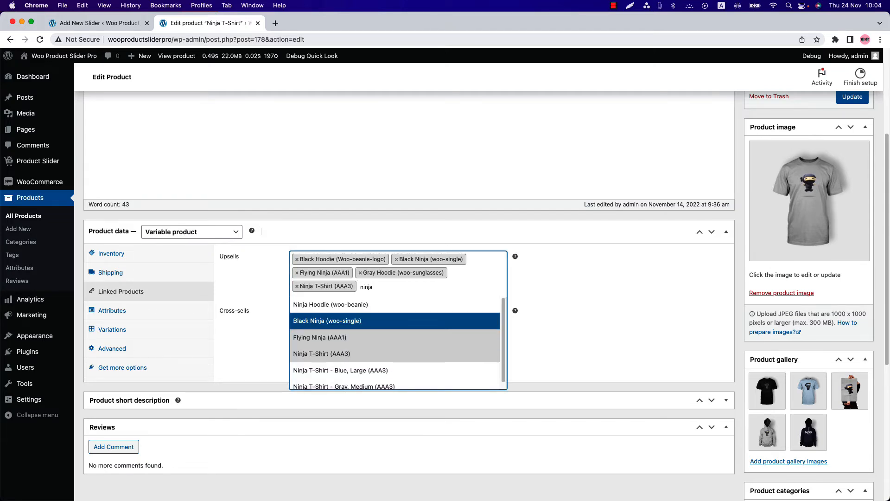
click(341, 369)
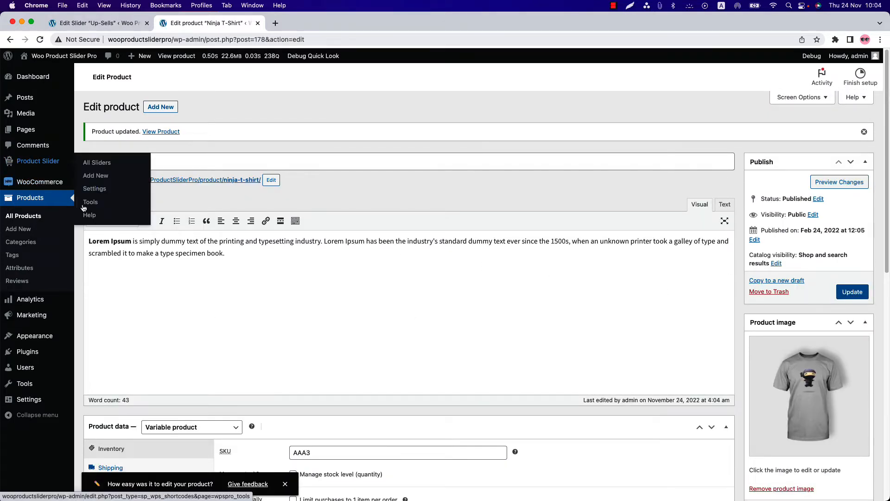
- In the slider plugin's Upsells Products settings, hide the default upsells
click(94, 188)
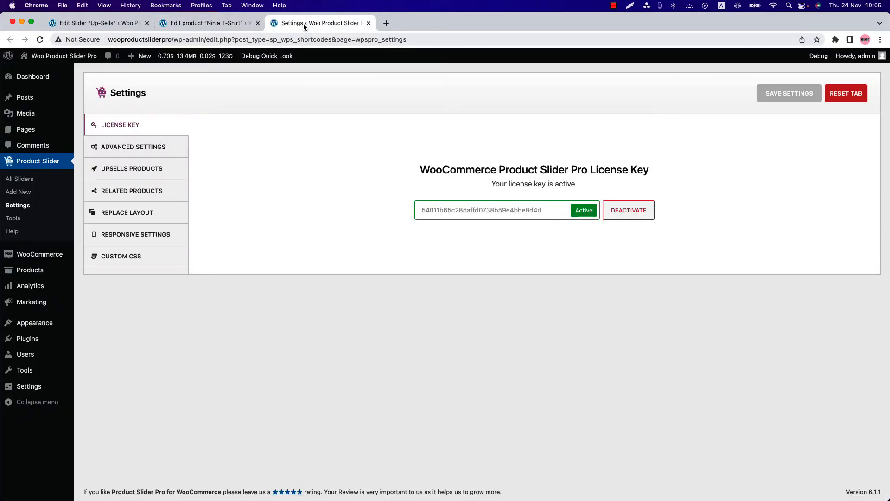
click(131, 168)
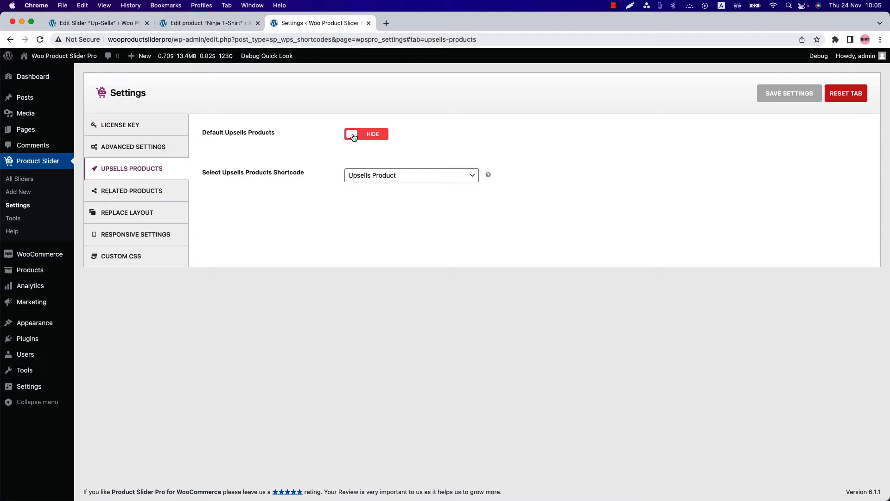
click(353, 133)
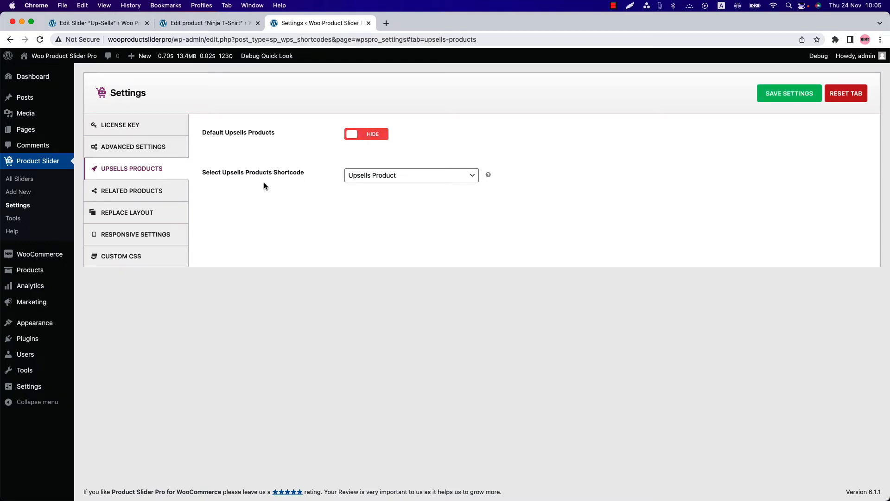
mouse_move(378, 181)
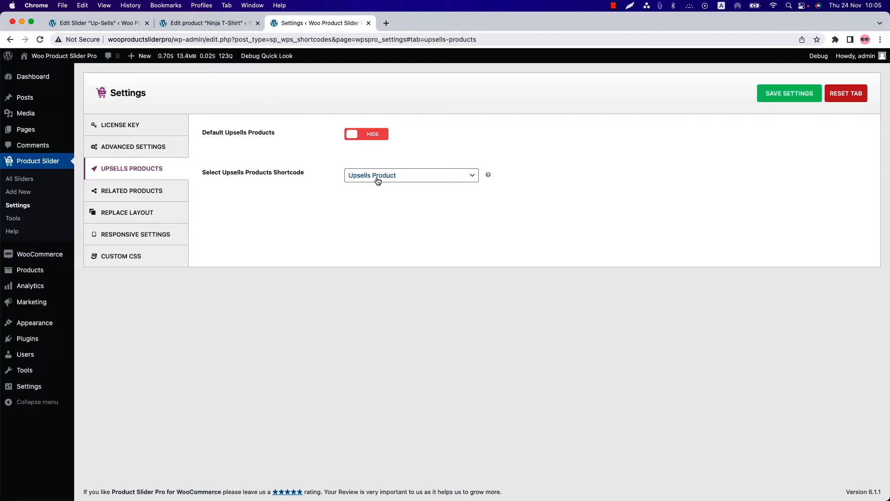
- Choose the Up-Sells slider shortcode for upsells and save the settings
click(411, 175)
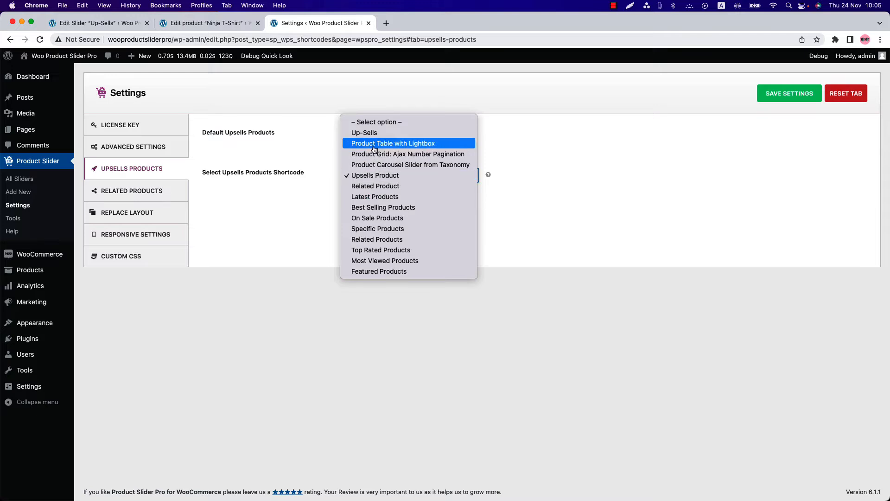
mouse_move(363, 133)
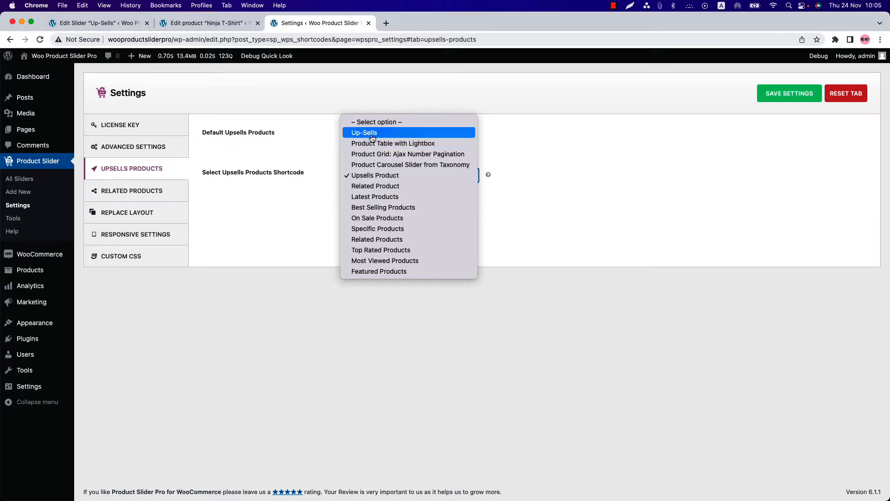
click(364, 133)
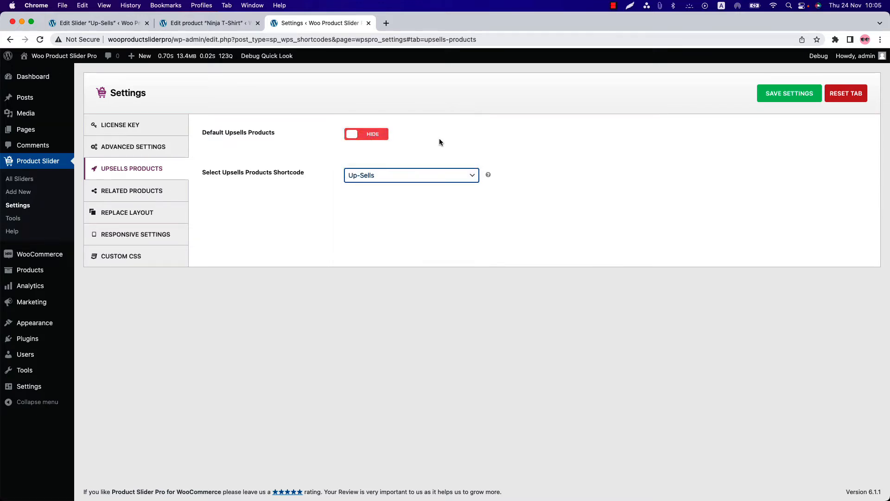
click(788, 93)
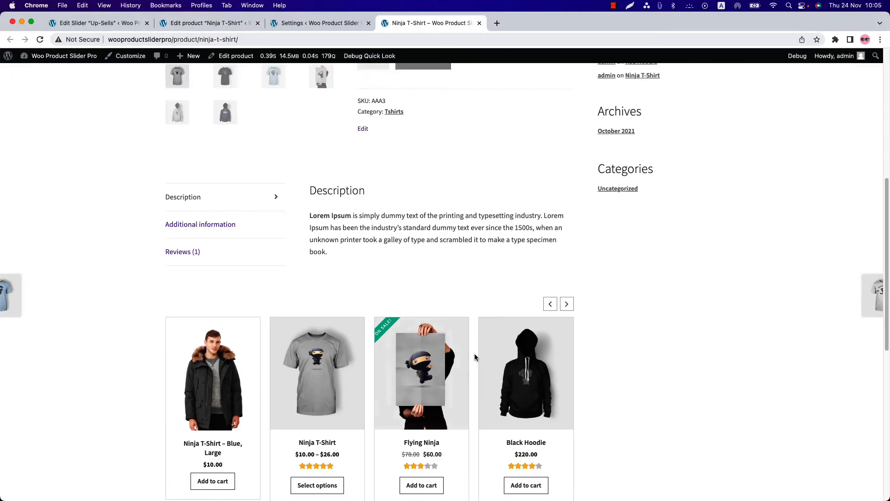
- Browse the Ninja T-Shirt page's upsells carousel through its dots to reveal Gray Hoodie and Black Ninja
scroll(down, 3)
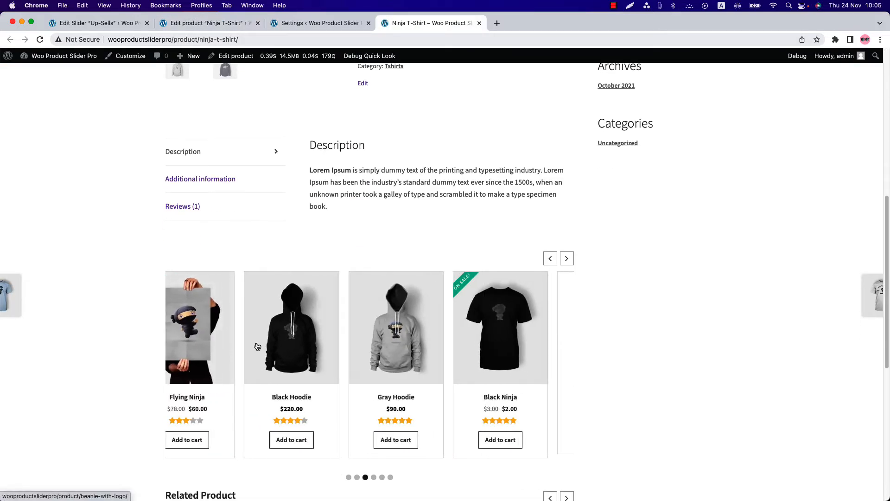
click(565, 258)
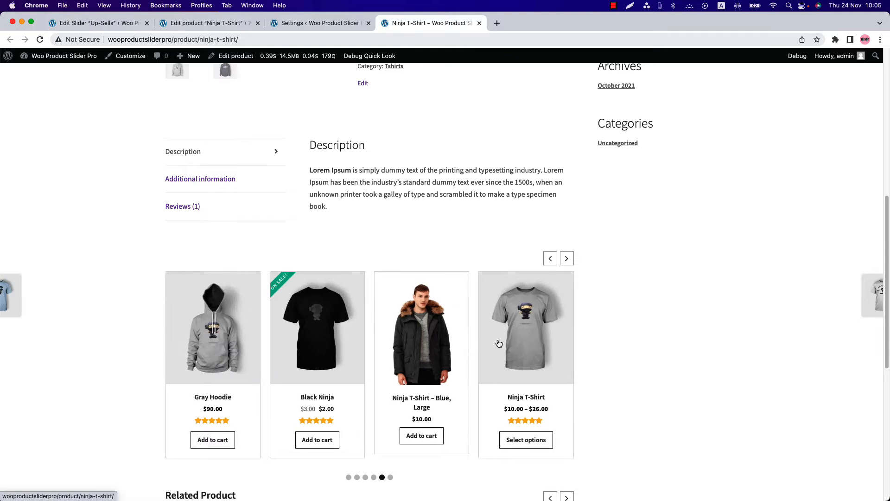
click(550, 259)
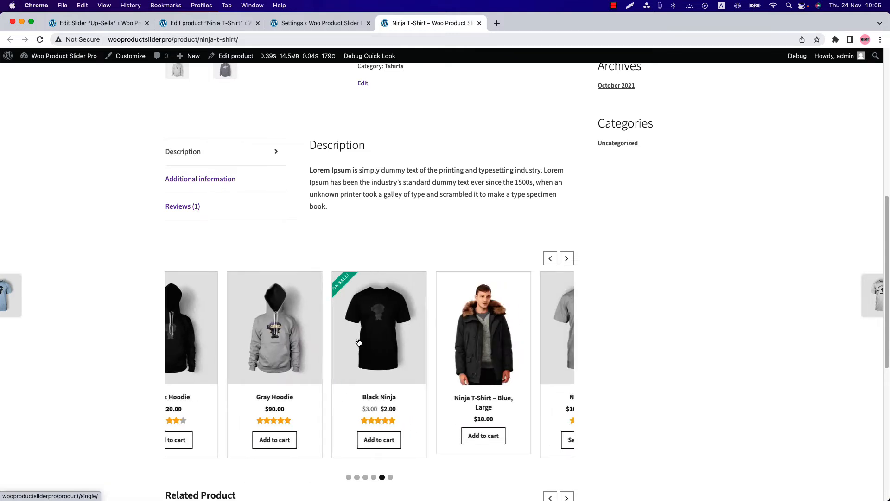
scroll(down, 3)
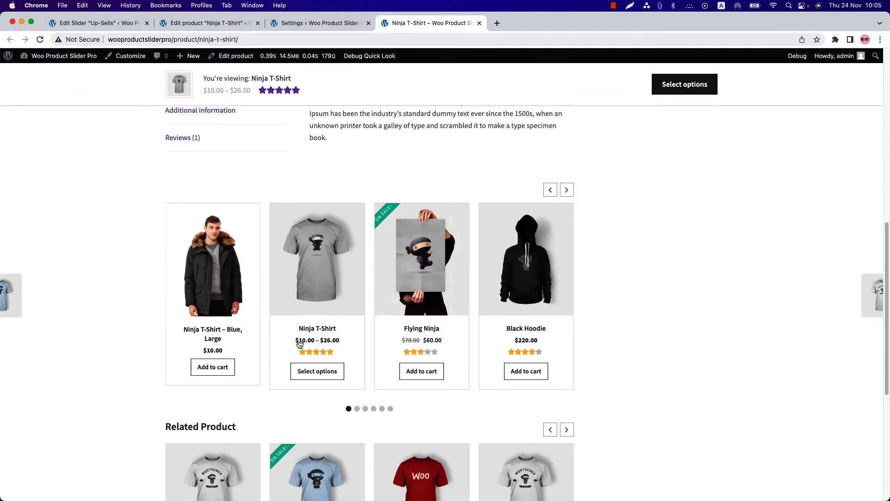
scroll(down, 3)
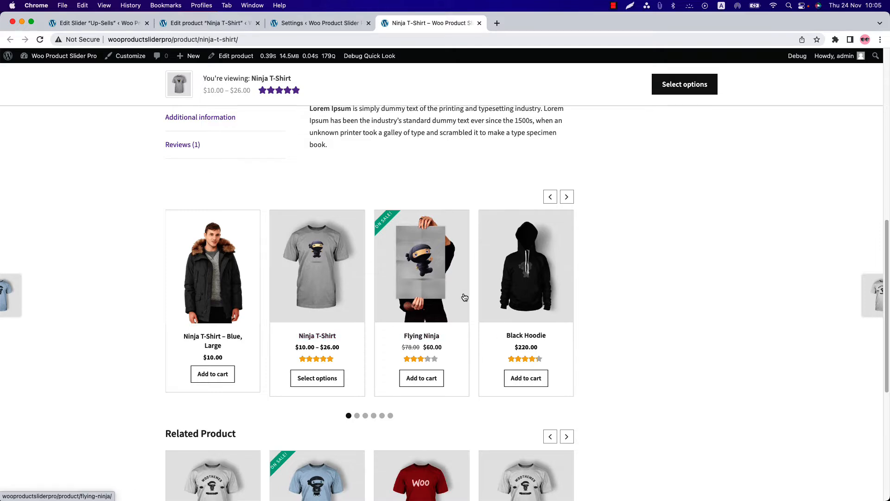
mouse_move(339, 277)
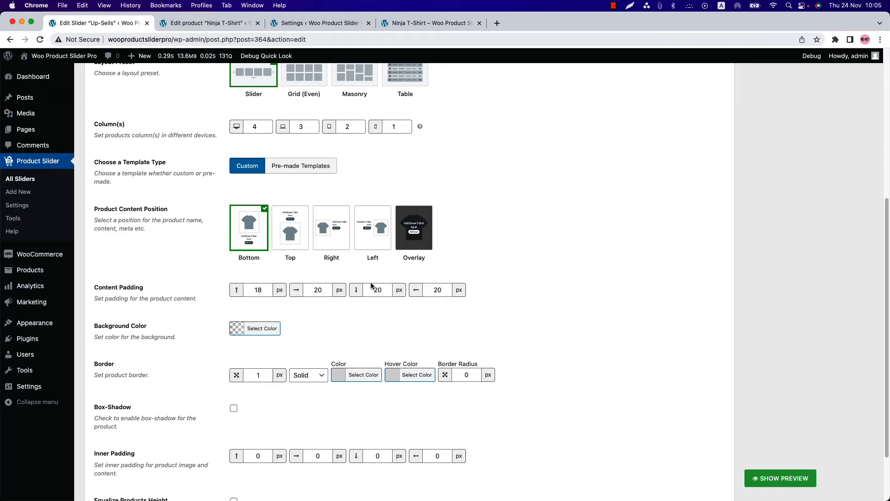
- Switch the Up-Sells slider to the pre-made Template Two design and check it on the storefront
click(300, 224)
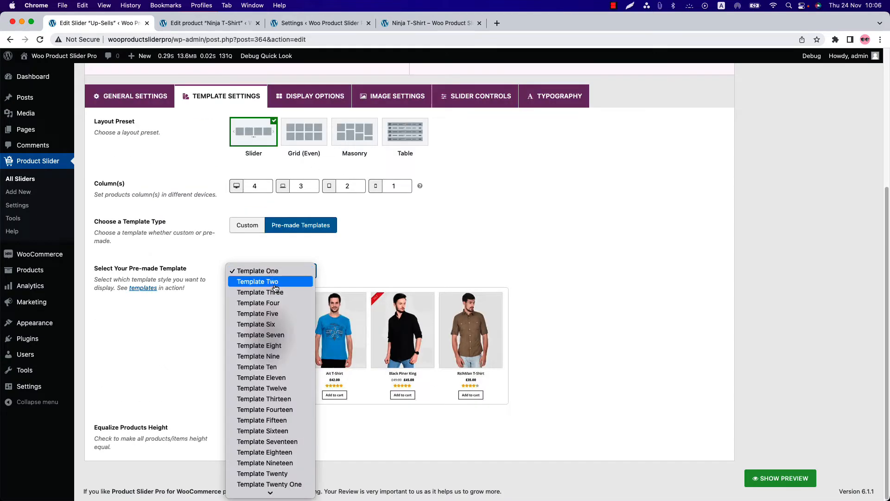
click(257, 281)
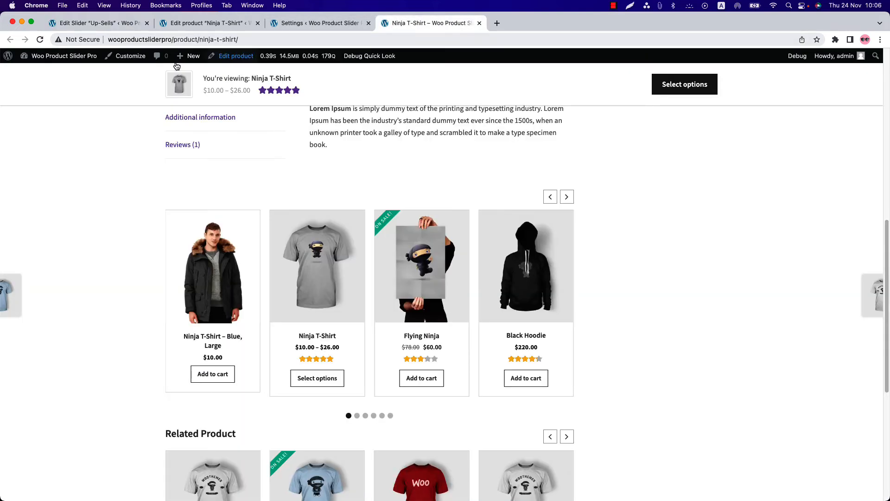
scroll(down, 3)
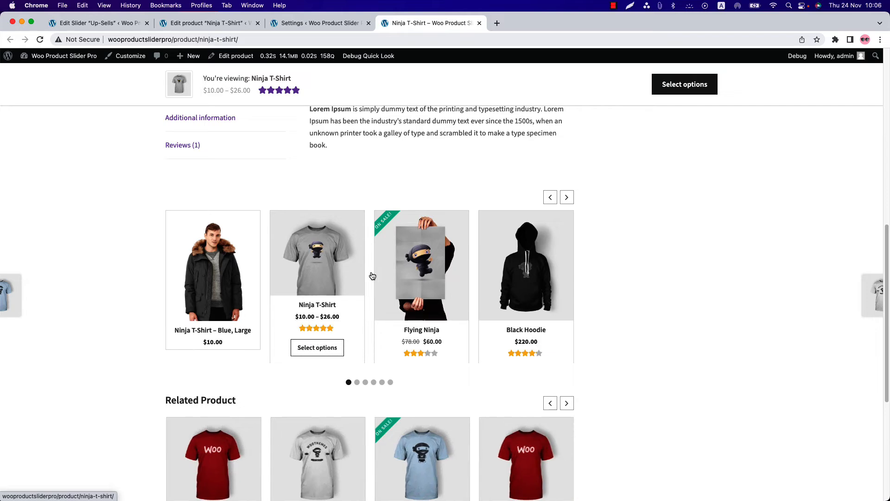
scroll(up, 3)
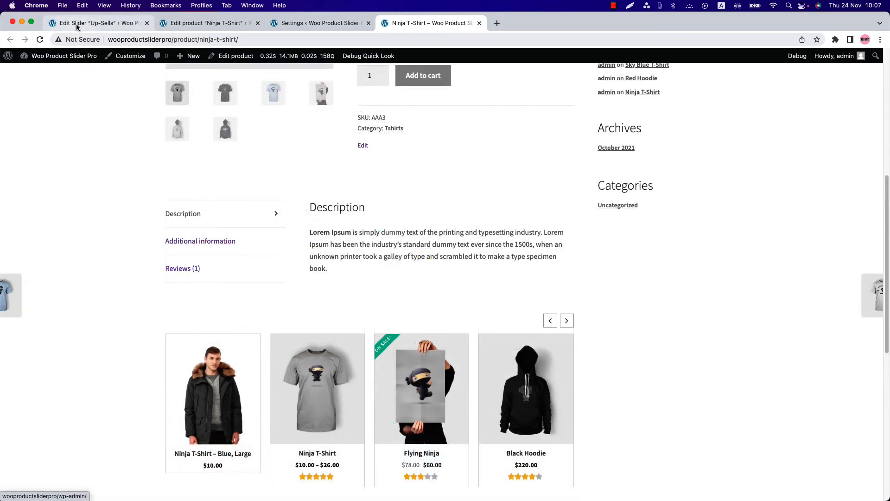
- Create a new slider titled Cross -Sells and reach its Filter Products choices
click(96, 23)
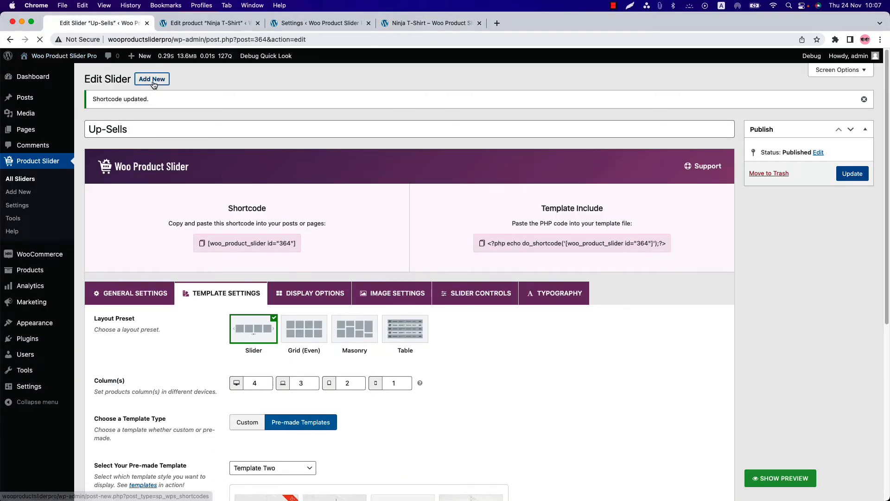
click(151, 79)
text(Cross -Sells)
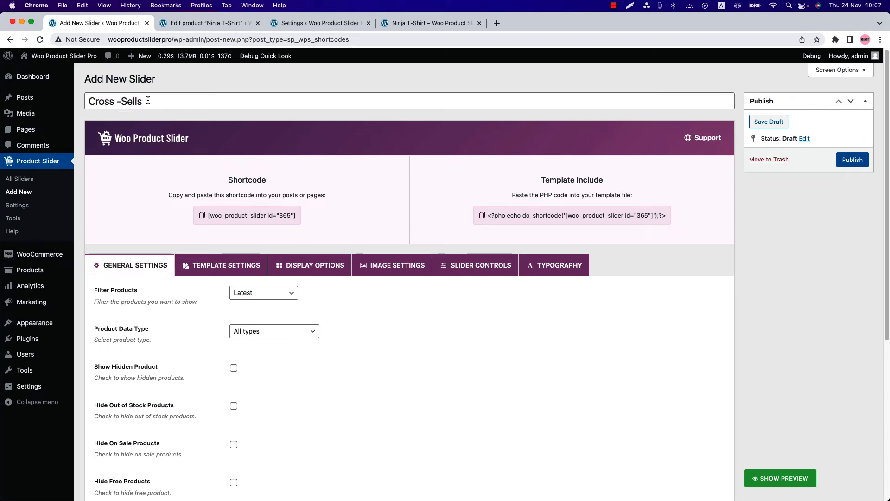
click(263, 292)
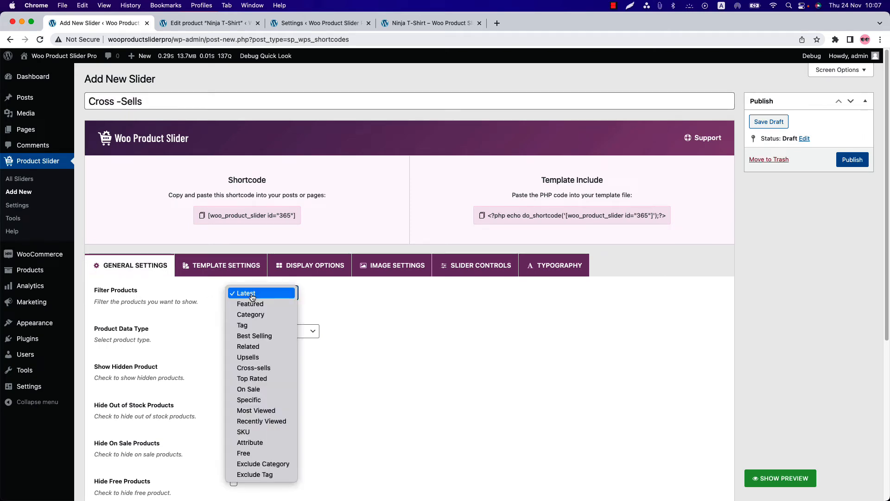
mouse_move(262, 367)
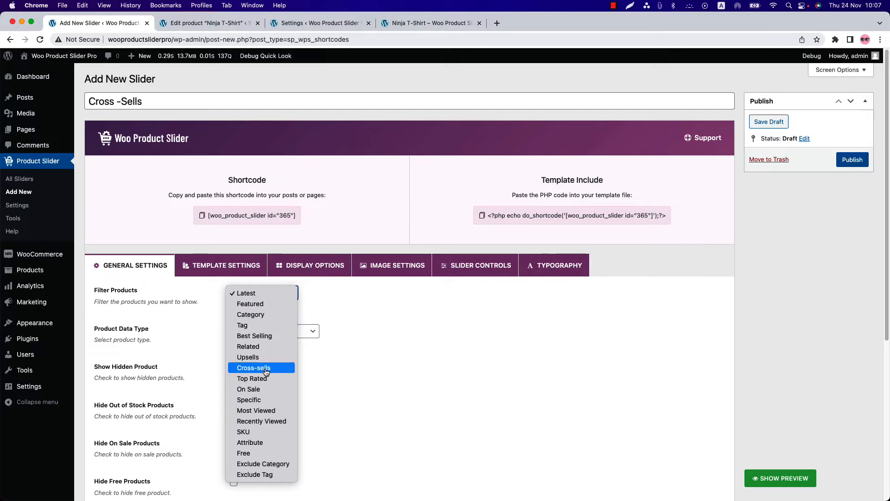
- Filter it by Cross-sells, publish it (id 365) and return to editing Ninja T-Shirt
click(254, 367)
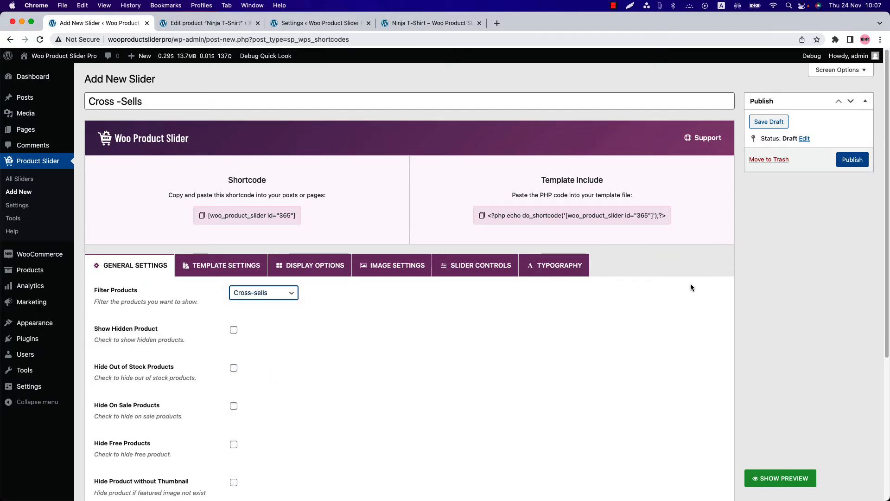
click(851, 159)
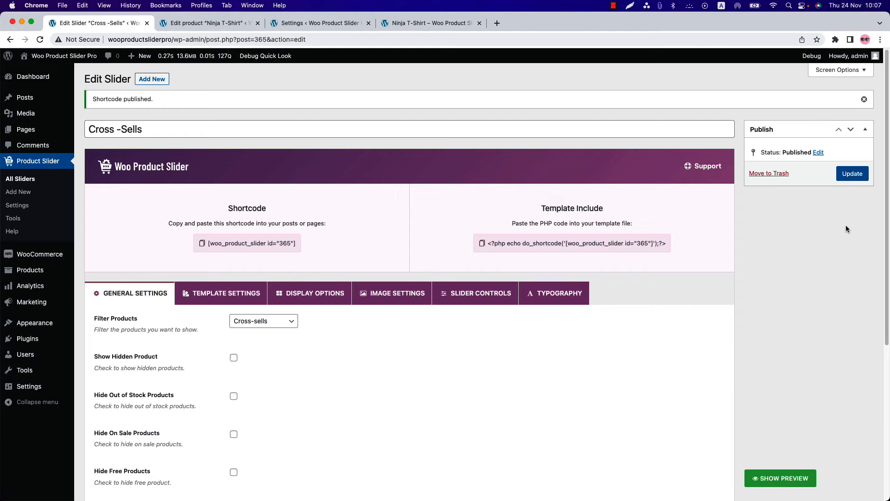
click(207, 23)
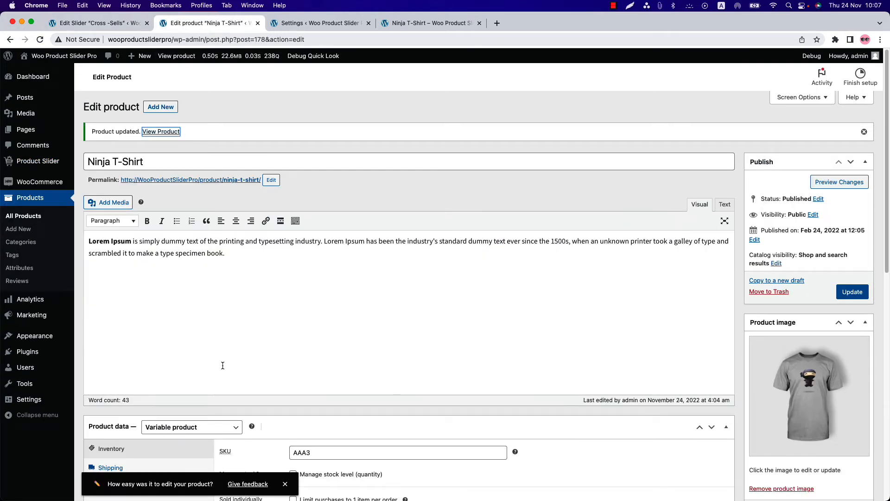
- Add cross-sells like Black Ninja, Ninja Hoodie and Red Hoodie to Ninja T-Shirt and update it
scroll(down, 3)
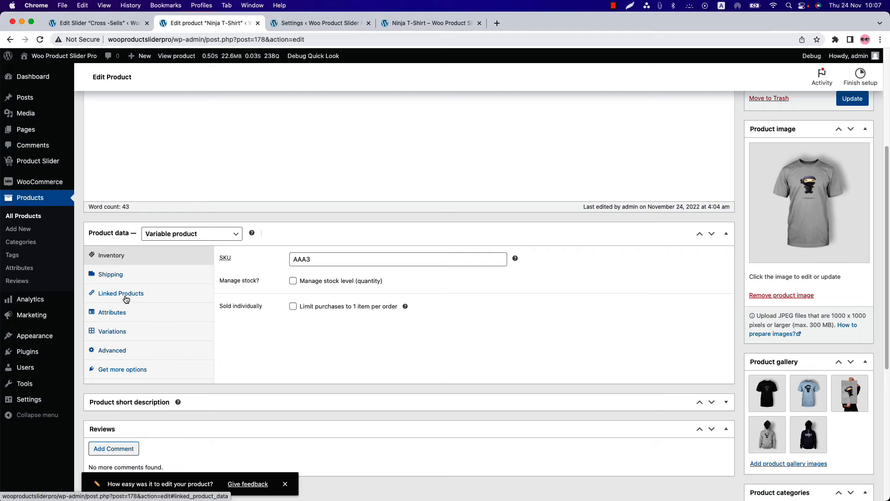
click(120, 292)
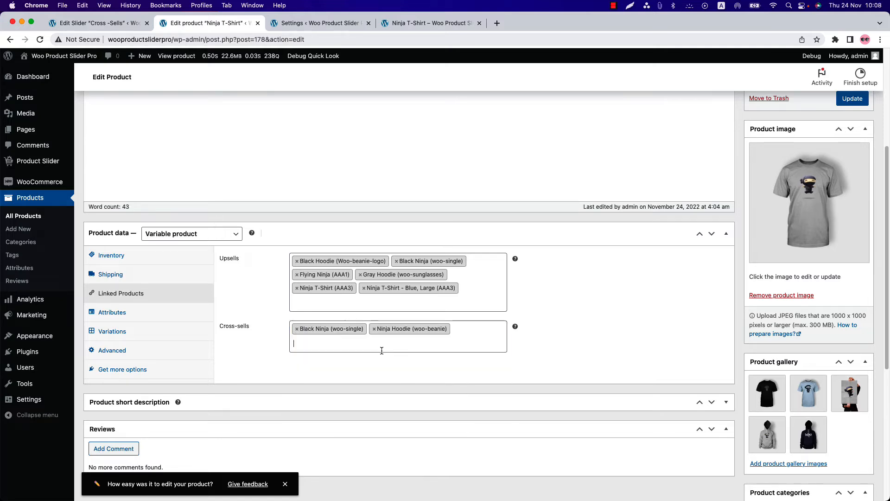
text(n)
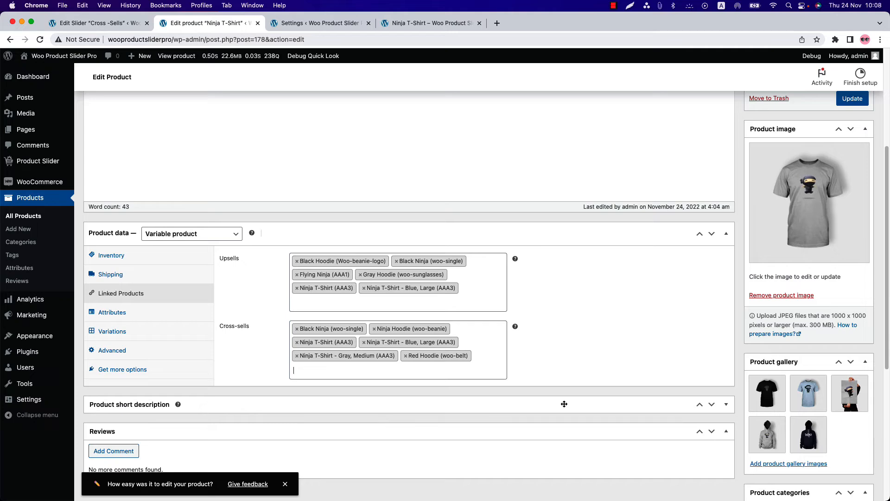
click(851, 98)
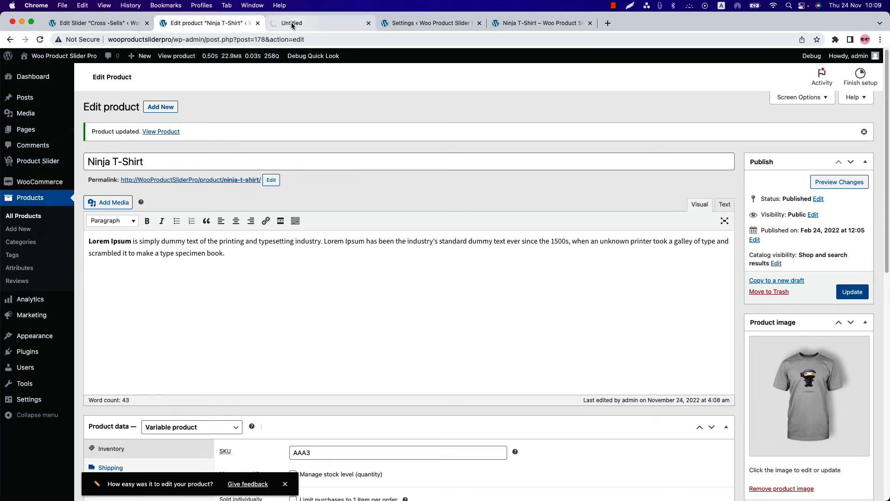
- Insert a Woo Product Slider Pro block set to the Cross -Sells #(365) shortcode on a new page
click(318, 23)
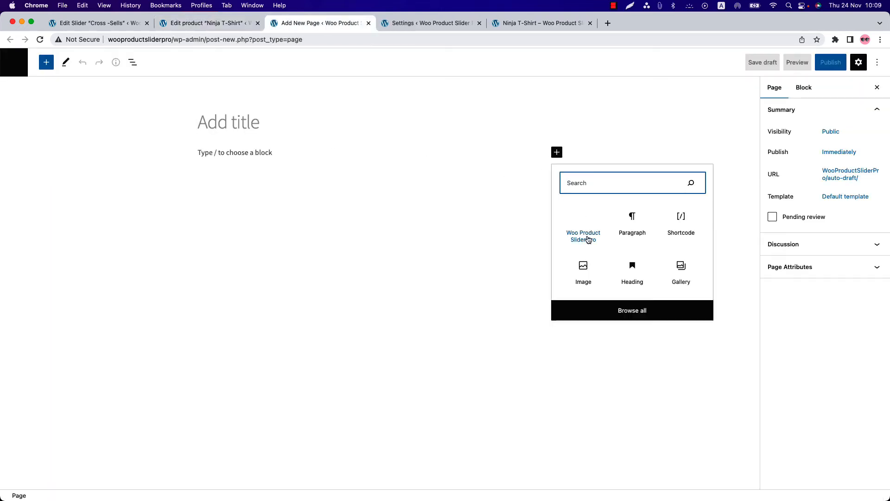
click(584, 232)
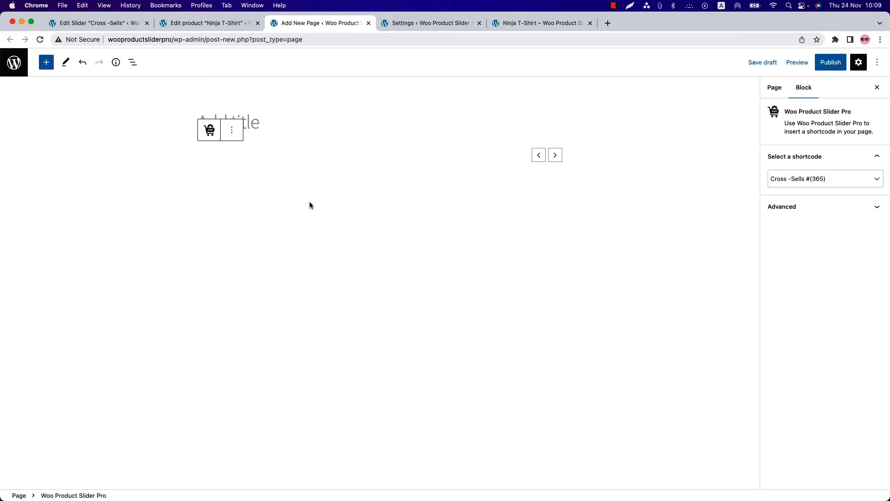
mouse_move(372, 187)
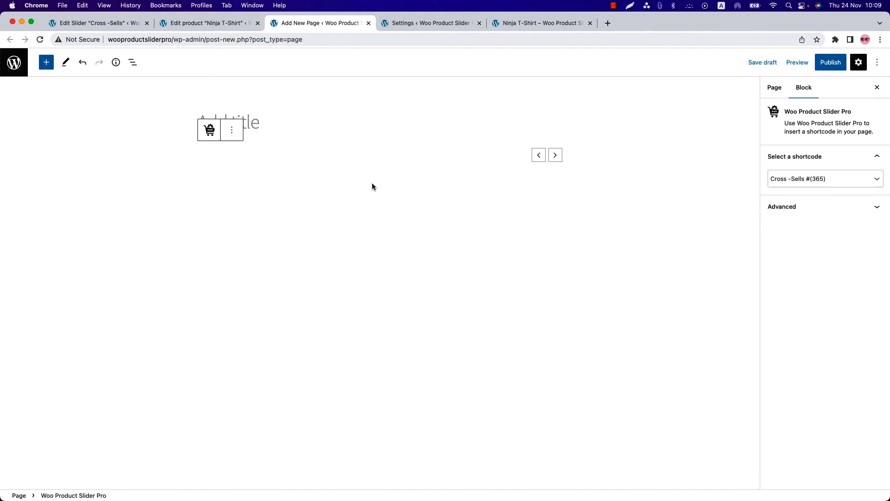
mouse_move(350, 187)
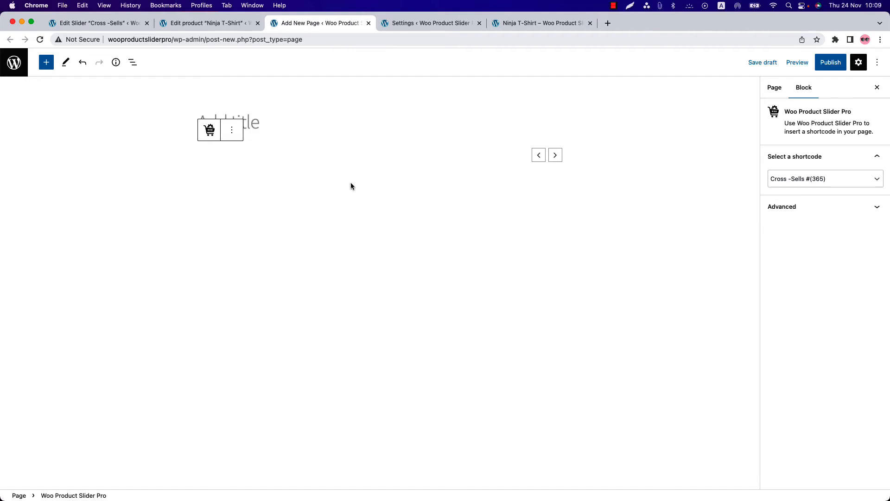
- Publish the new page with the Cross -Sells slider
click(830, 62)
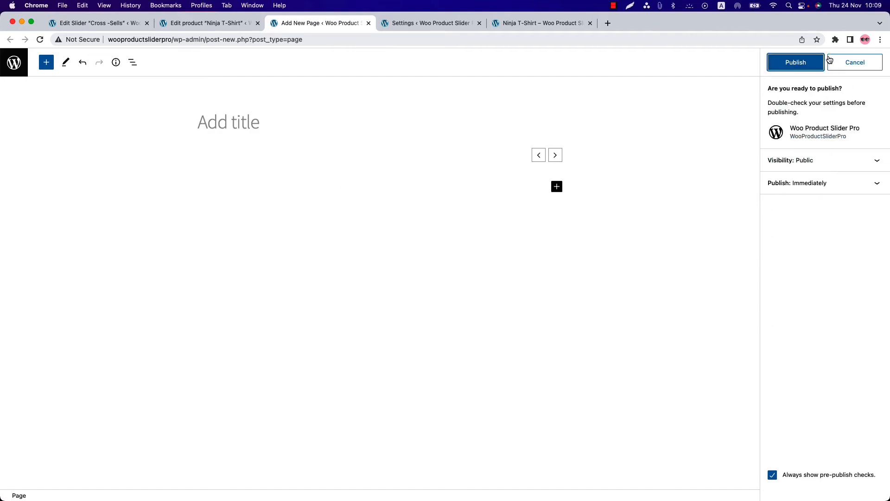
click(794, 62)
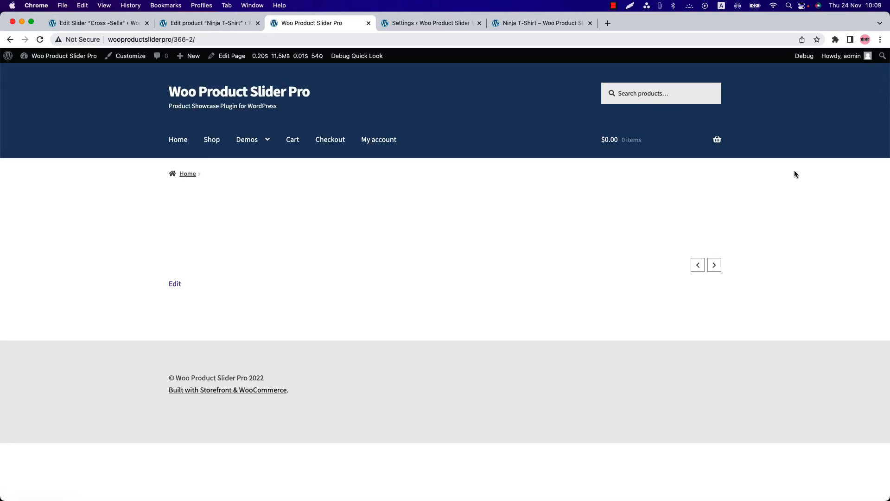
mouse_move(534, 286)
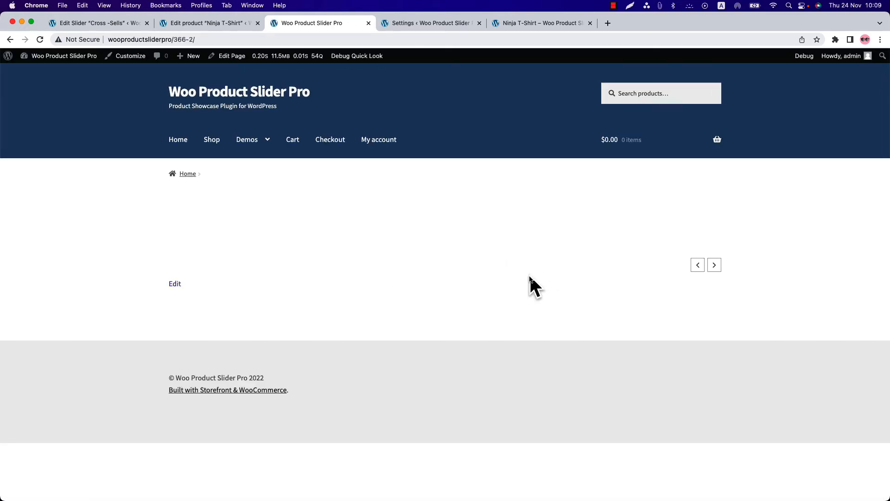
mouse_move(530, 279)
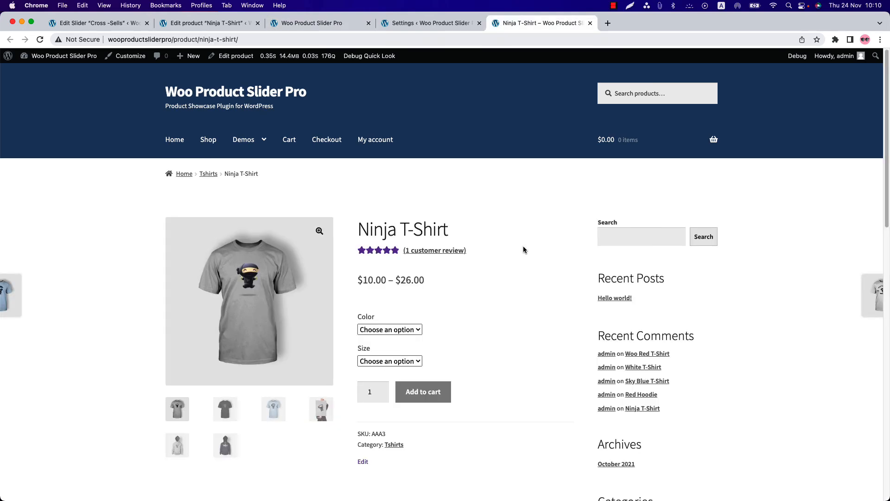
- Add a Blue, Large Ninja T-Shirt ($10.00) to the storefront cart
click(390, 328)
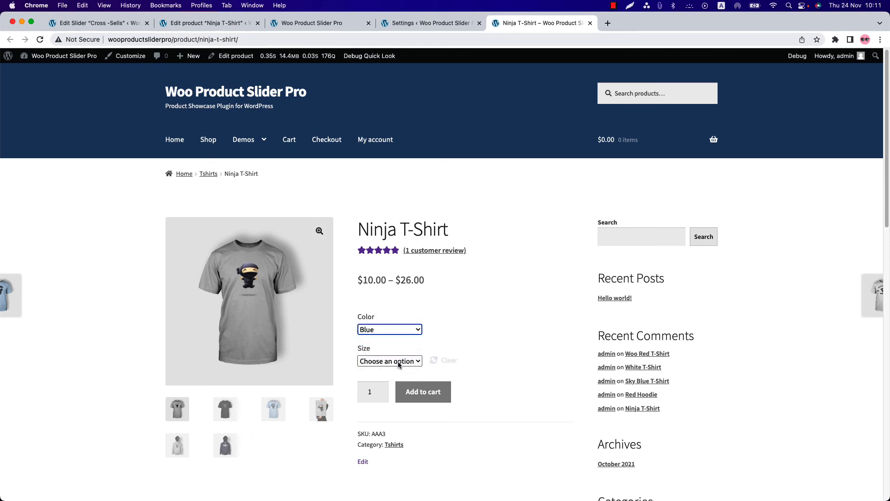
click(389, 361)
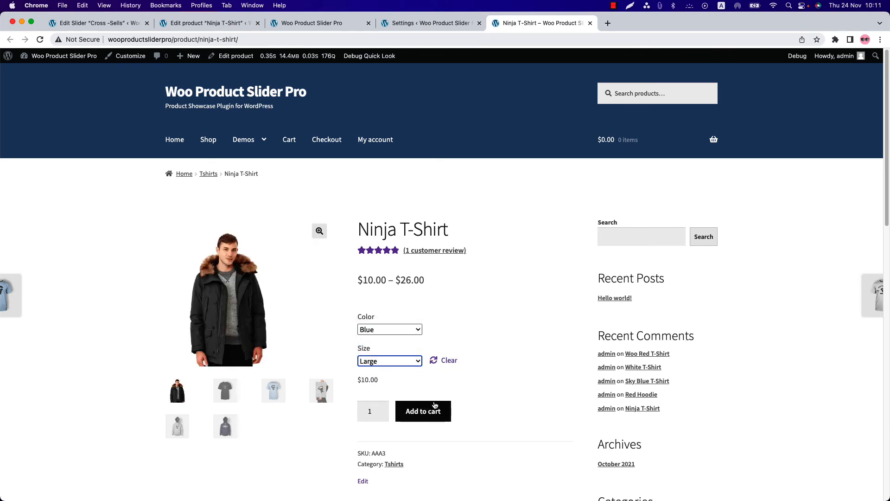
click(422, 411)
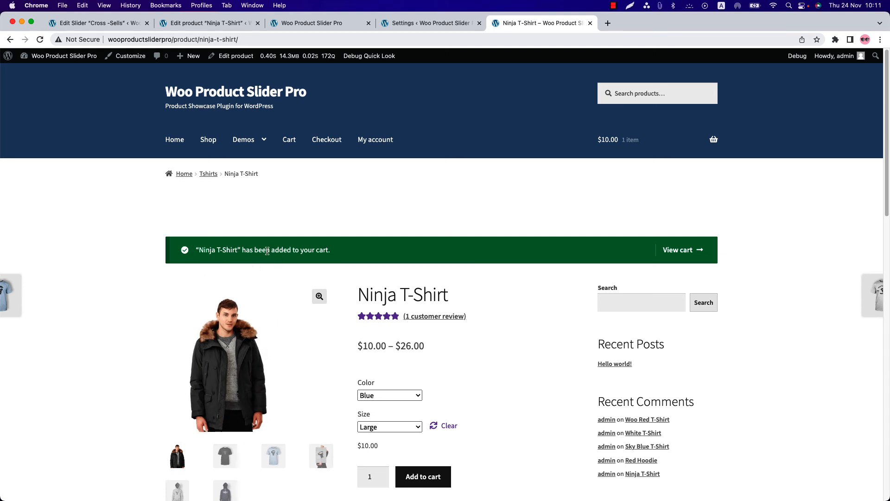
mouse_move(335, 252)
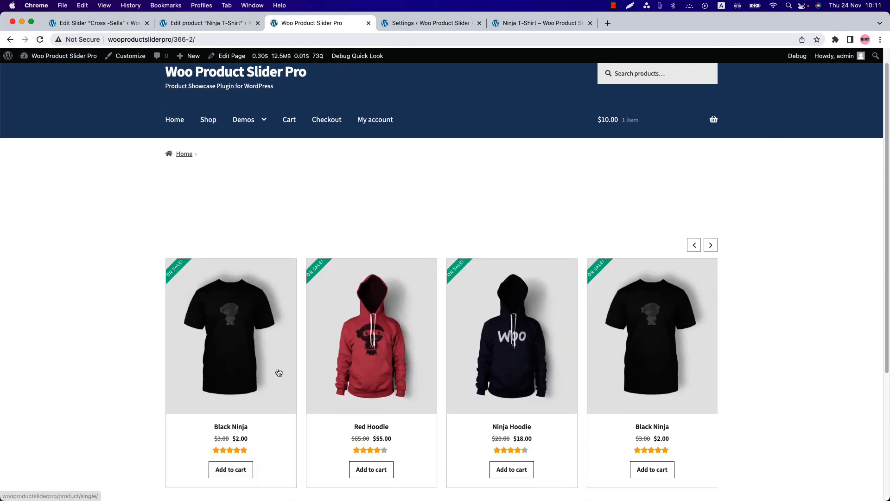
scroll(down, 3)
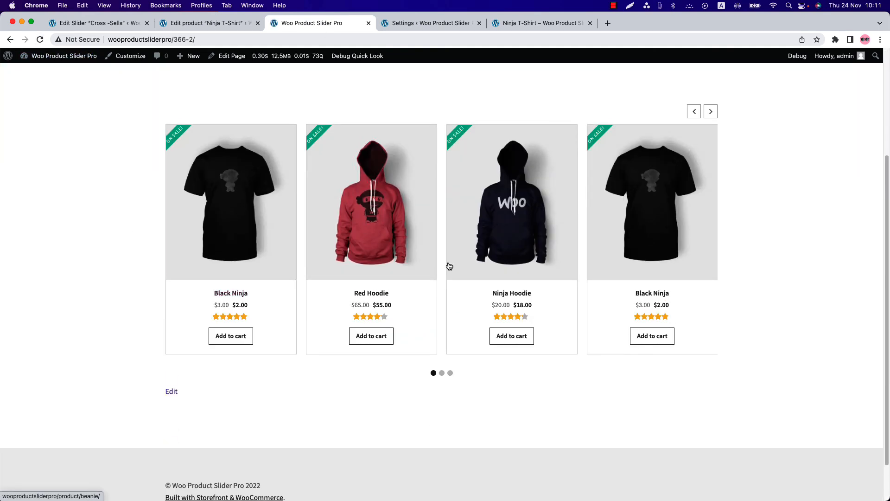
click(710, 110)
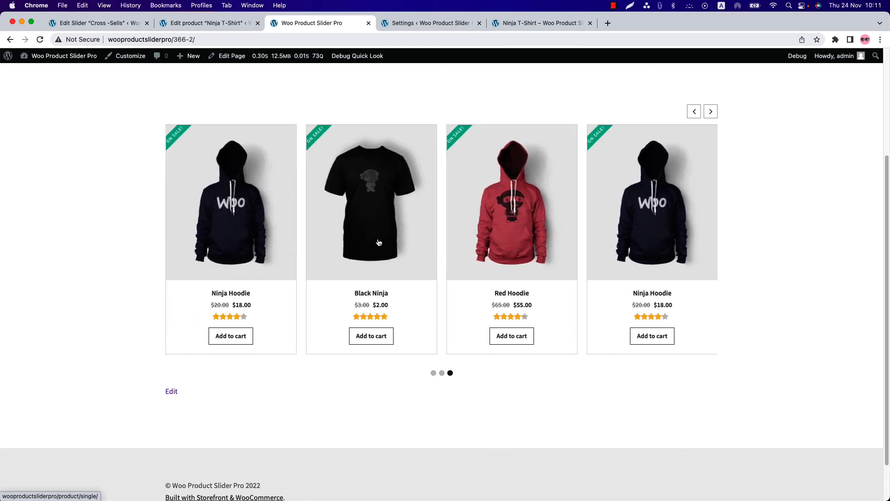
click(710, 110)
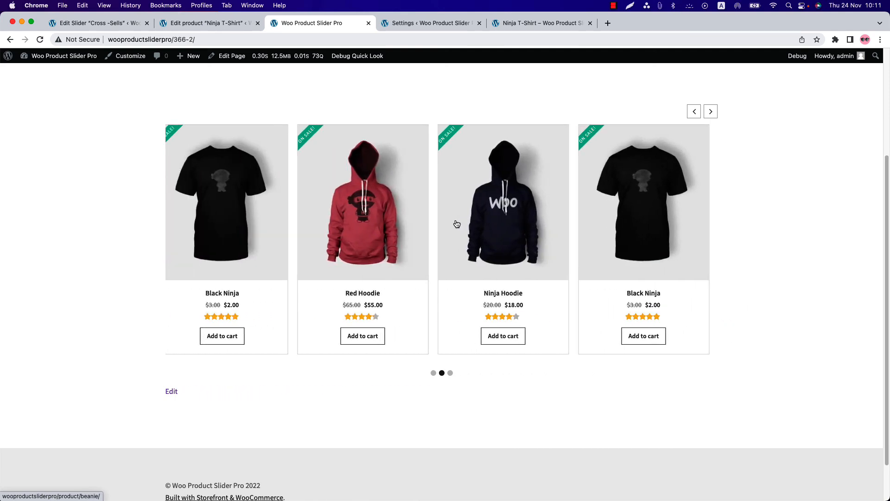